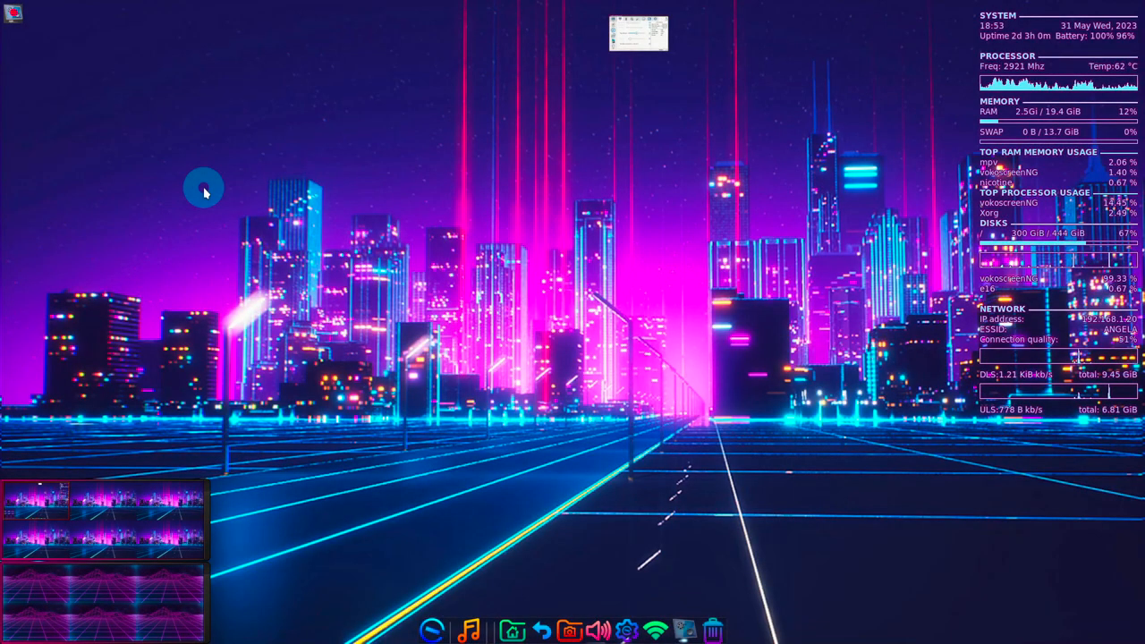
pyautogui.moveTo(367, 371)
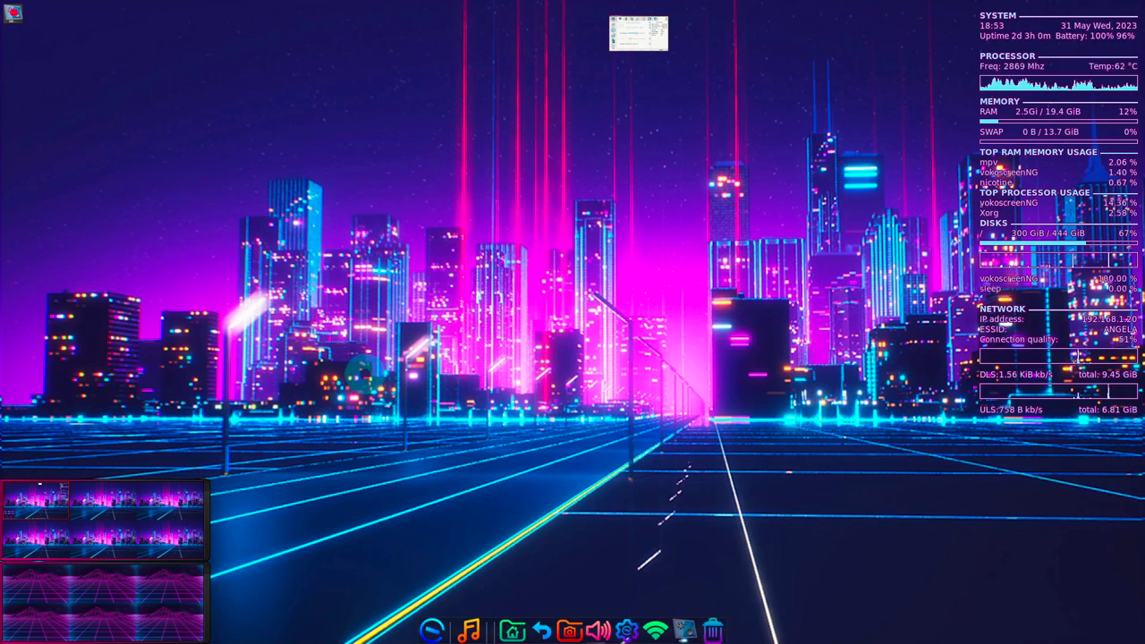
pyautogui.moveTo(433, 630)
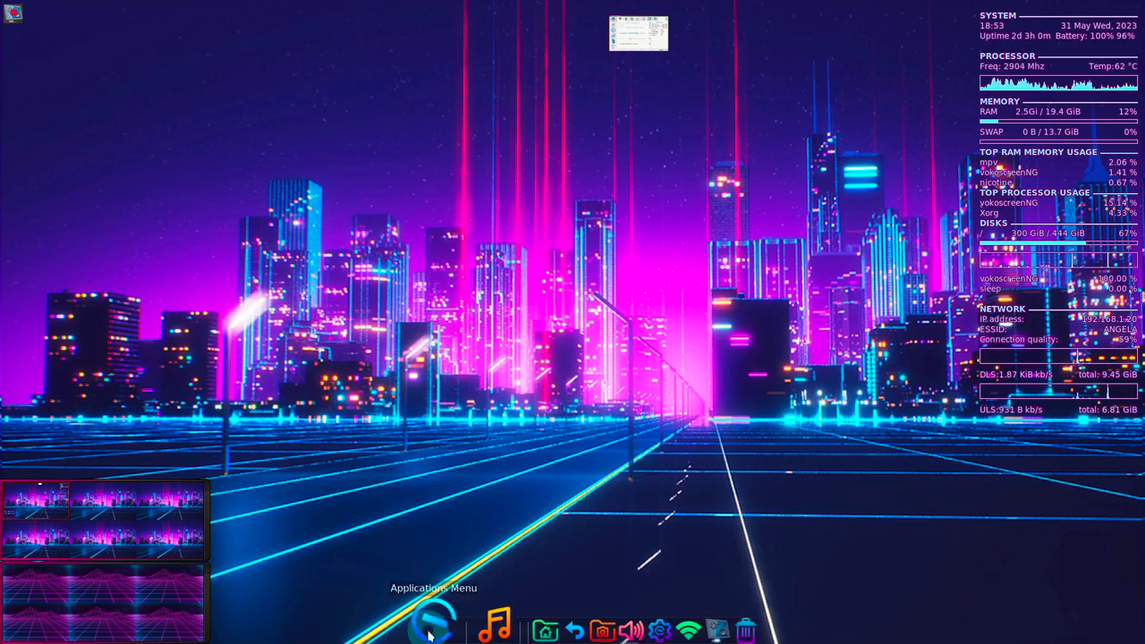
# Launch Google Chrome from the launcher by searching "chr" and taking the top match.
pyautogui.click(433, 622)
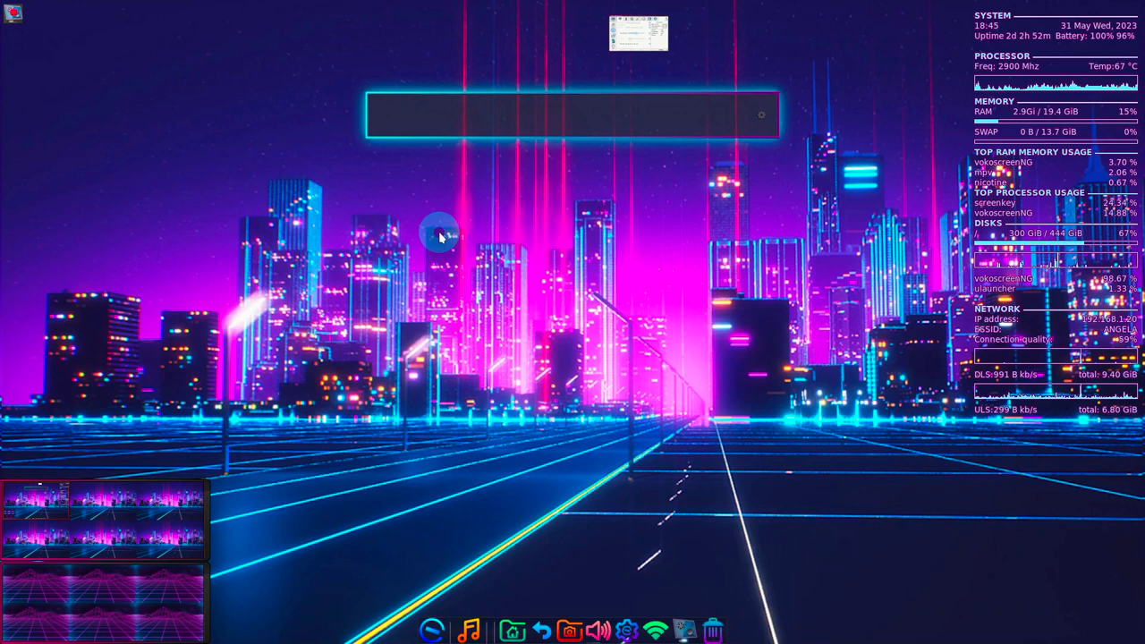
pyautogui.write('chr')
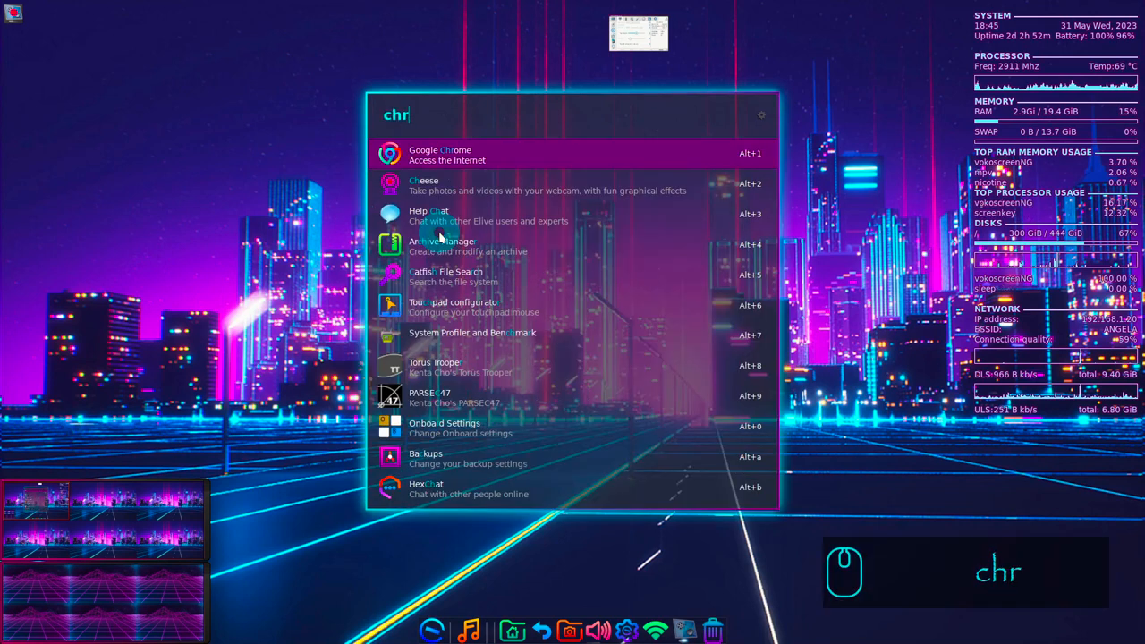
pyautogui.press('BackSpace')
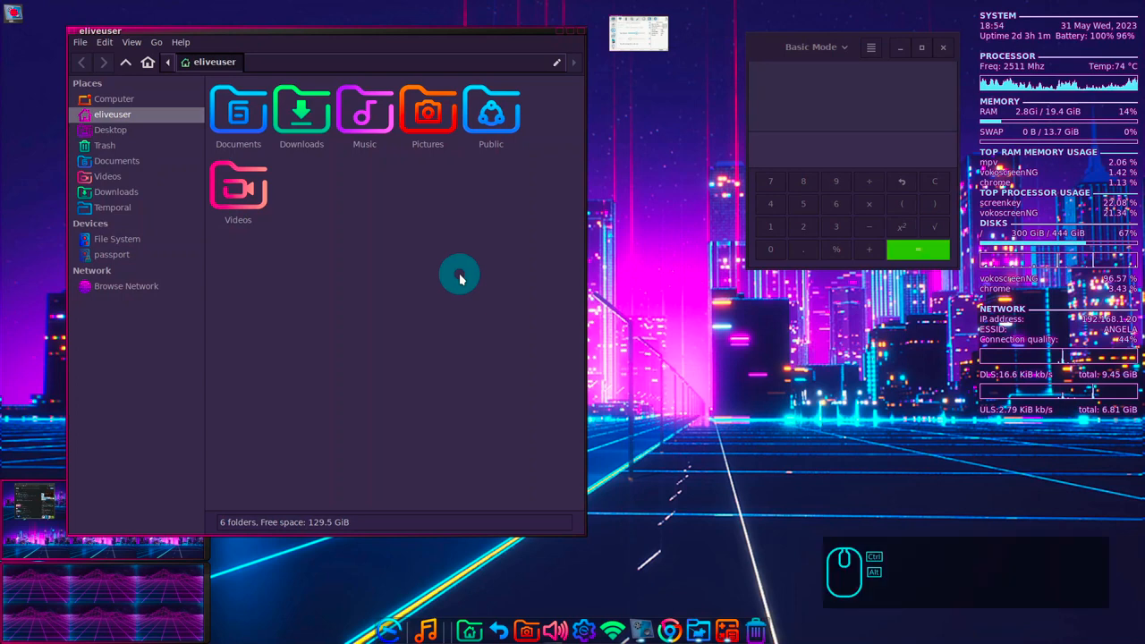
# Switch across virtual desktops twice with ctrl+alt+Right to reach the Audacious desktop.
pyautogui.press('ctrl+alt+Right')
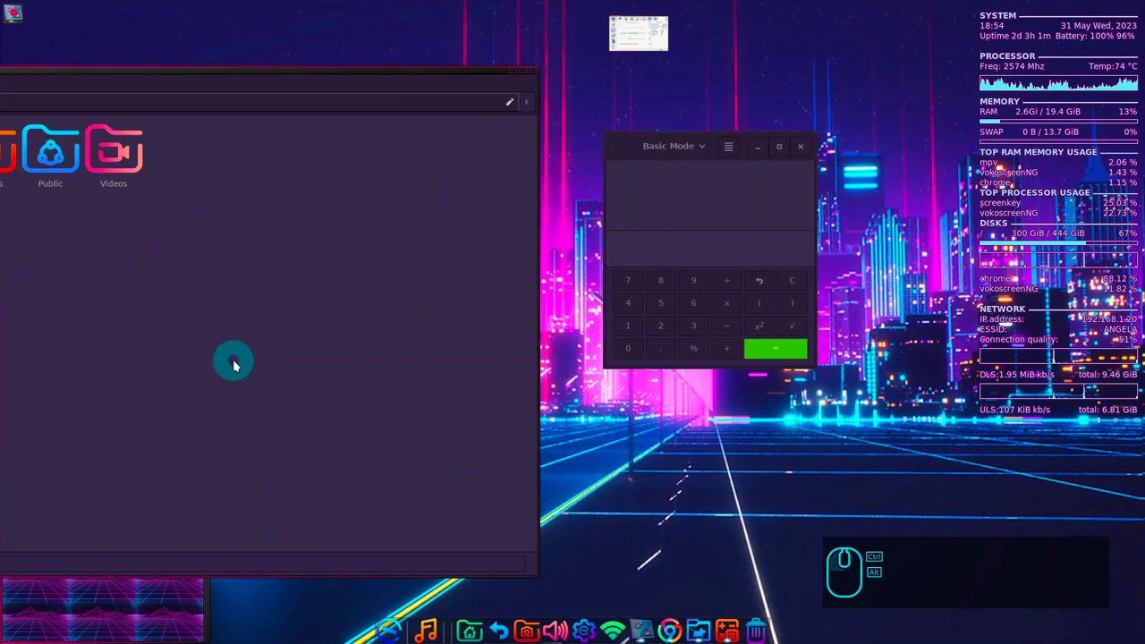
pyautogui.press('ctrl+alt+Right')
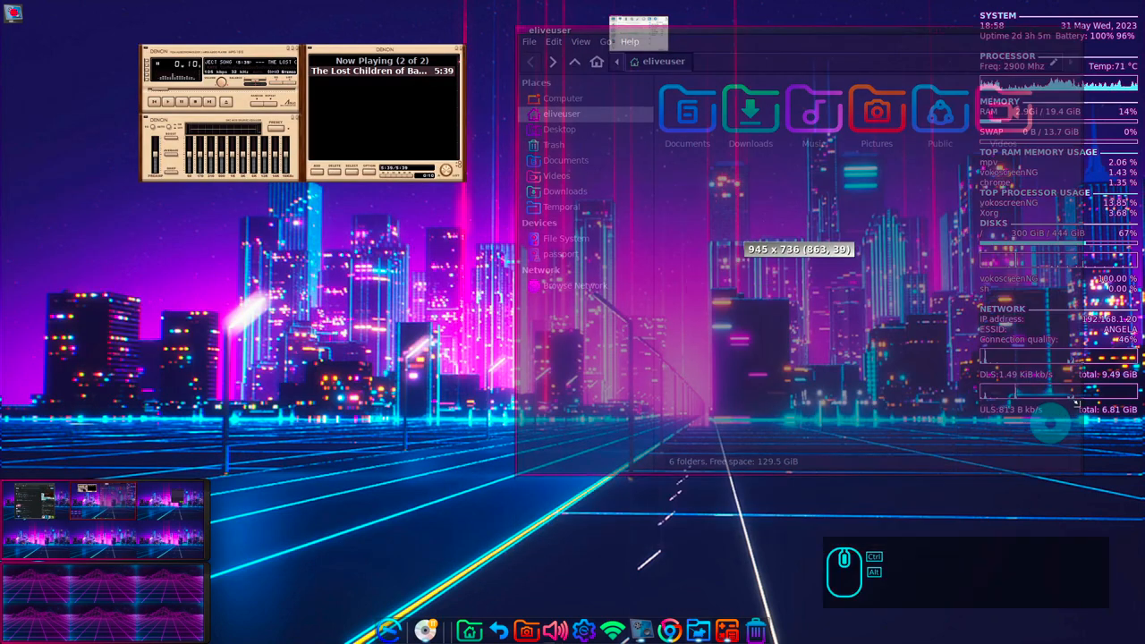
# View a song's Convert options in Music, then show the tmp directory's size as a disk-usage chart.
pyautogui.doubleClick(814, 109)
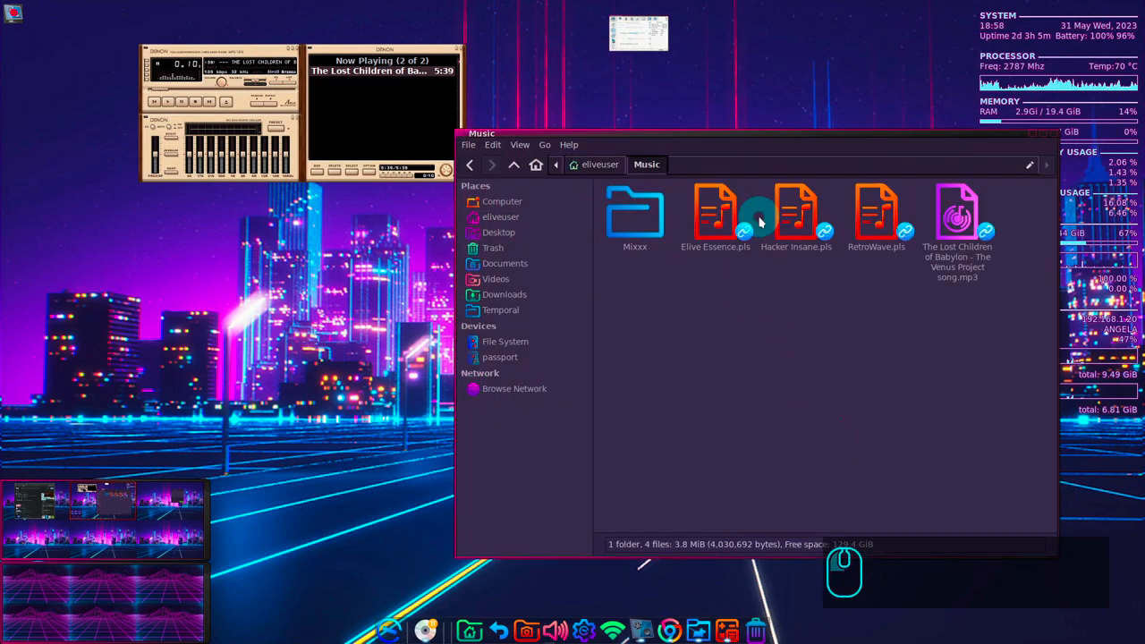
pyautogui.rightClick(957, 215)
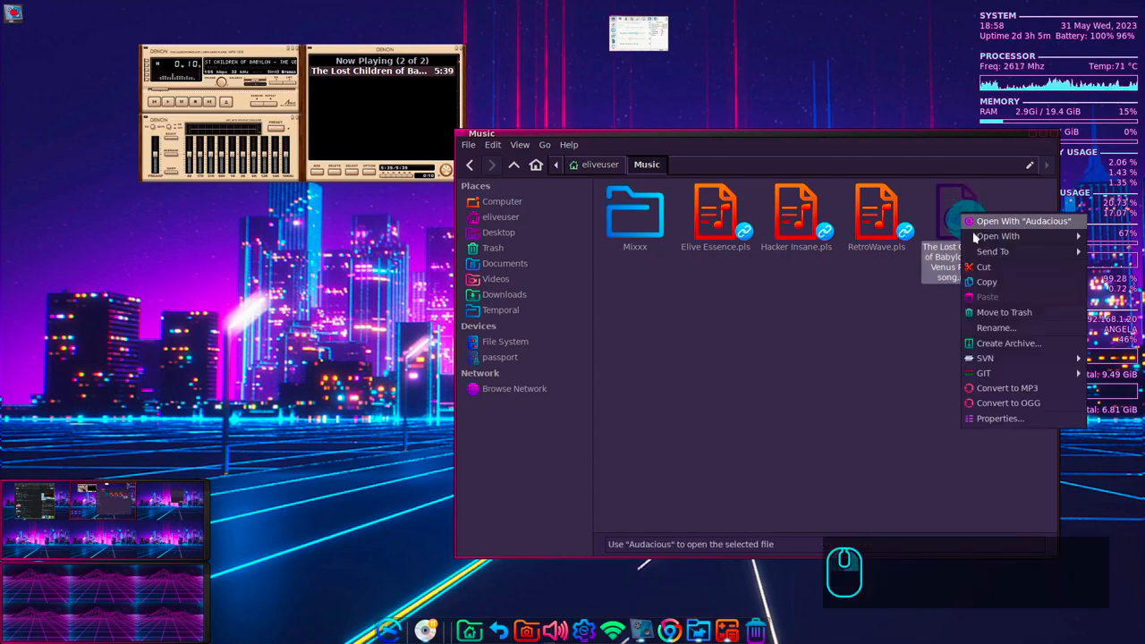
pyautogui.click(501, 310)
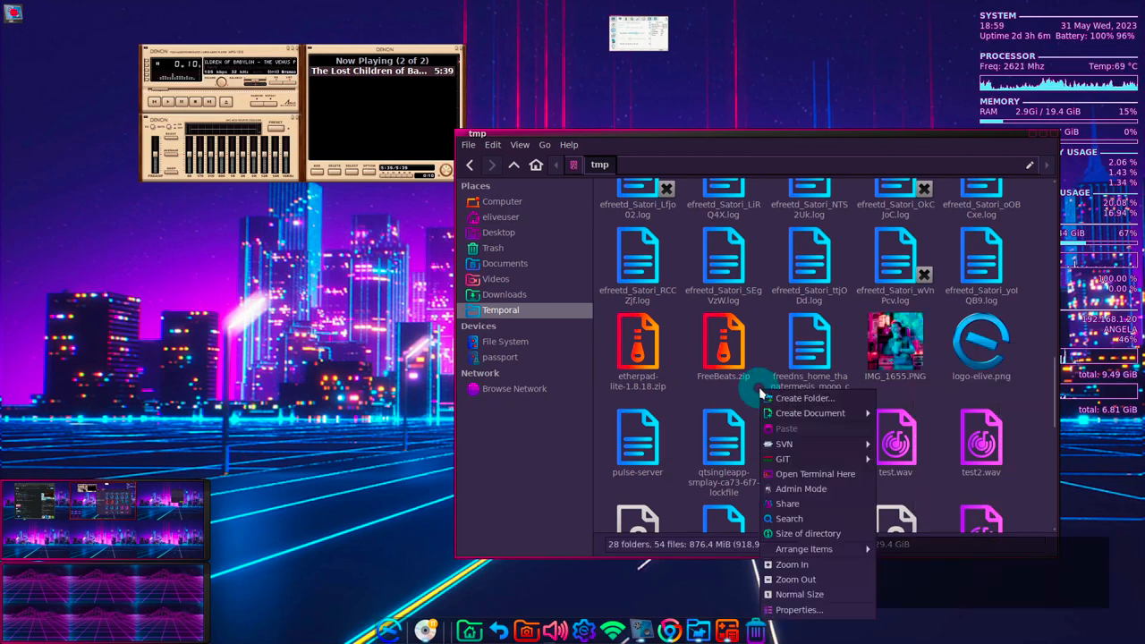
pyautogui.click(809, 533)
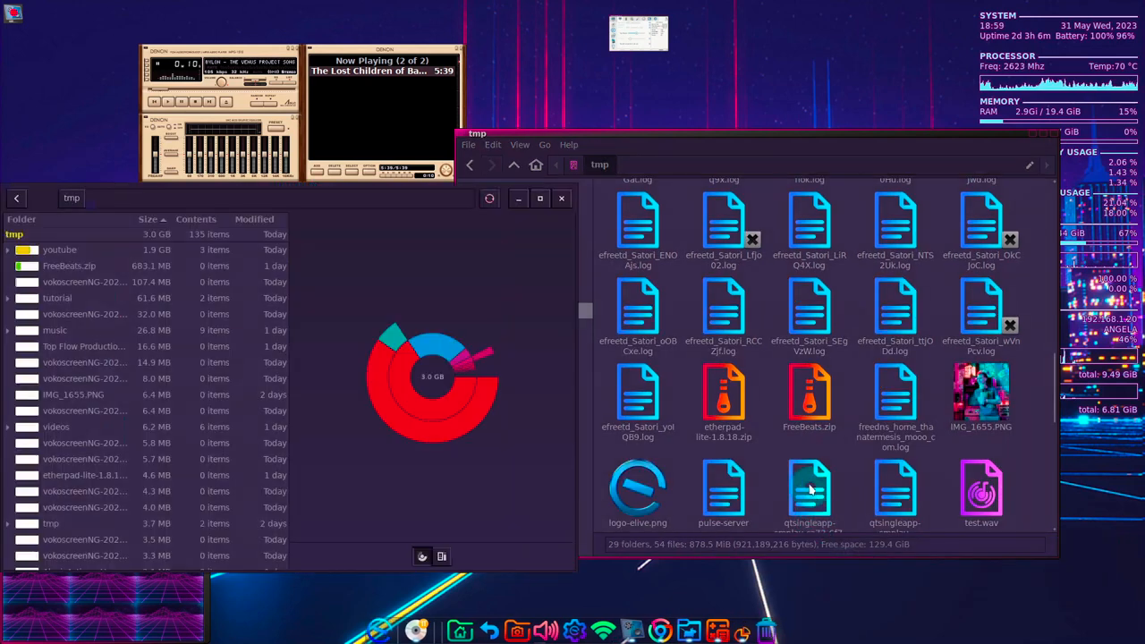